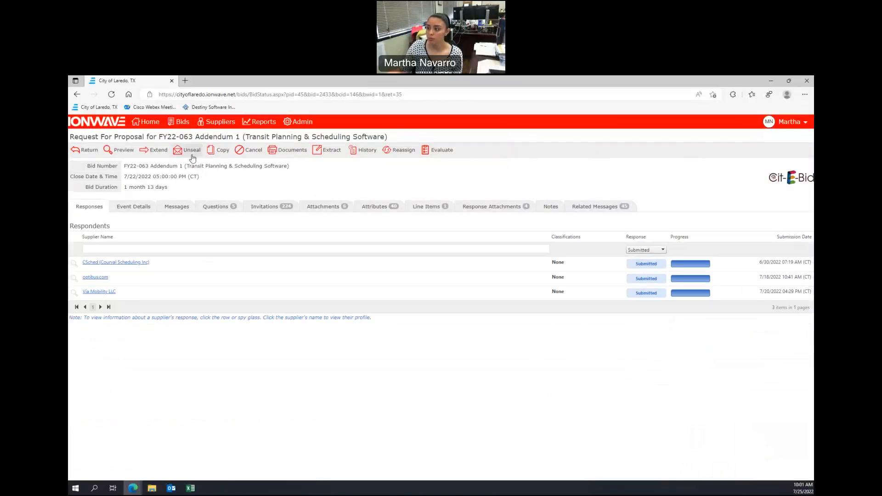
Unseal bid FY22-063 Addendum 1 and confirm, building the responses archive
{"action": "left_click", "coordinate": [191, 150]}
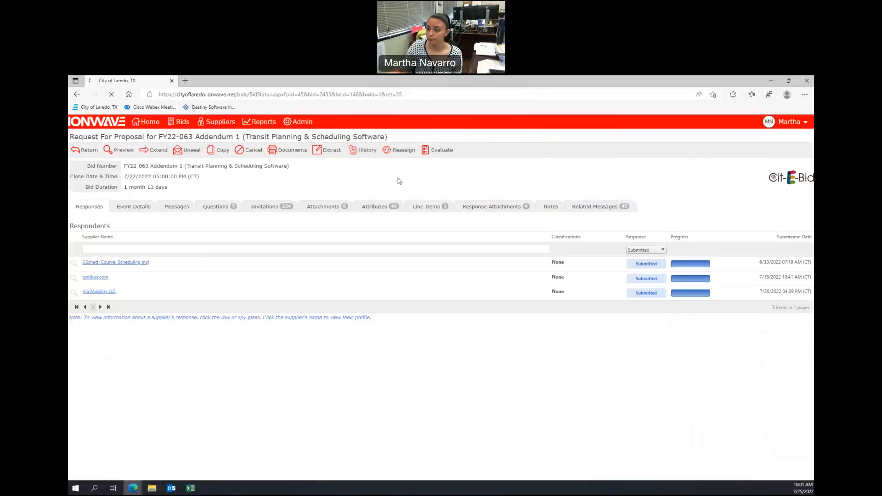
{"action": "left_click", "coordinate": [191, 150]}
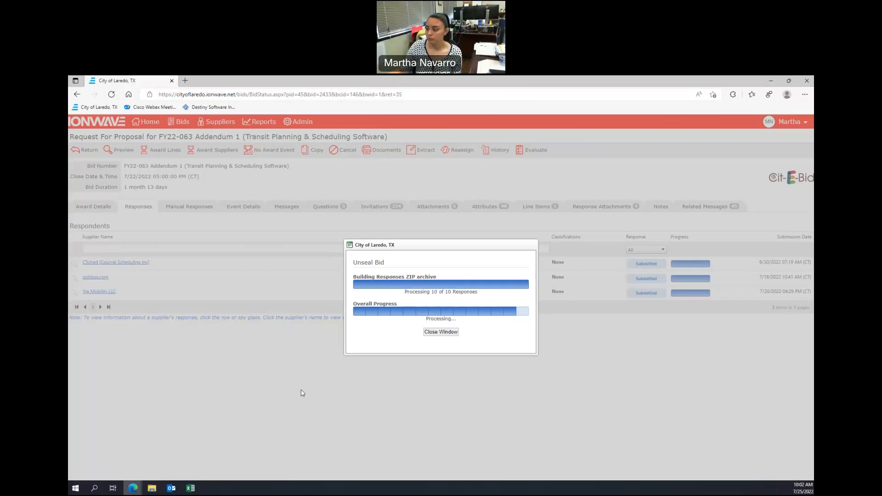
{"action": "mouse_move", "coordinate": [276, 397]}
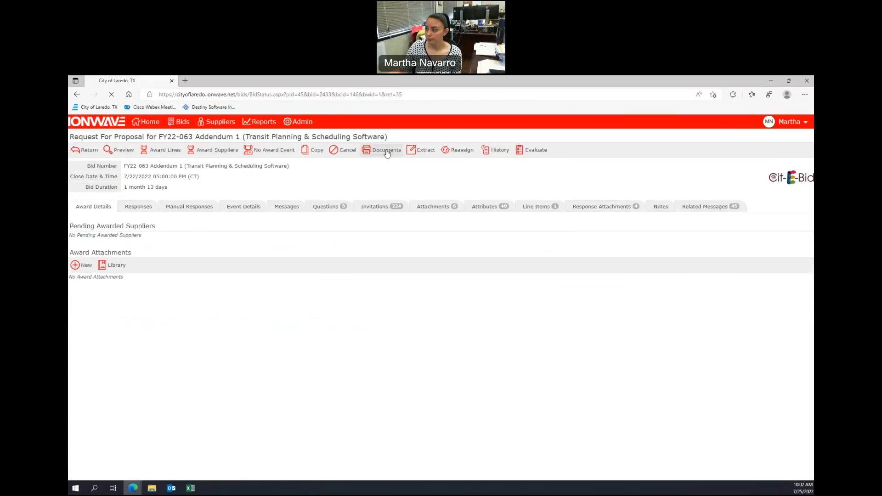
From the bid's Documents list, download the Bid Tabulation by Supplier Spreadsheet and open it in Excel
{"action": "left_click", "coordinate": [386, 150]}
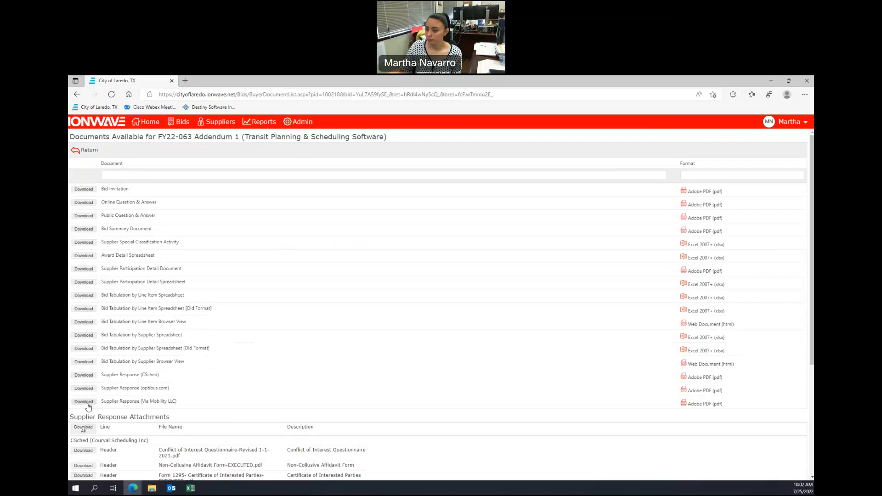
{"action": "scroll", "scroll_direction": "down", "scroll_amount": 3}
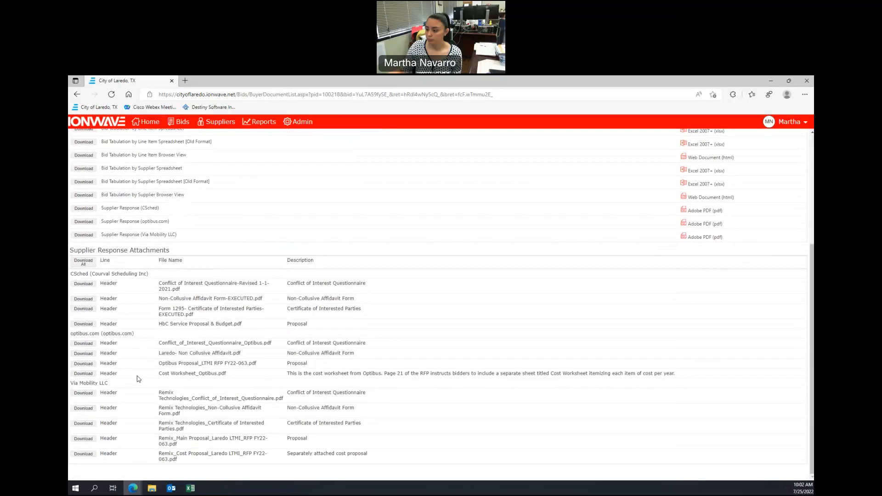
{"action": "mouse_move", "coordinate": [150, 356]}
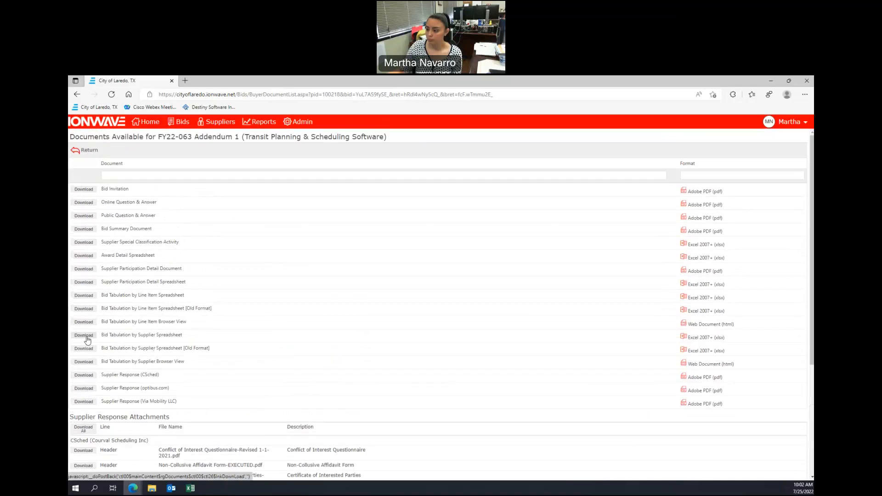
{"action": "left_click", "coordinate": [84, 334]}
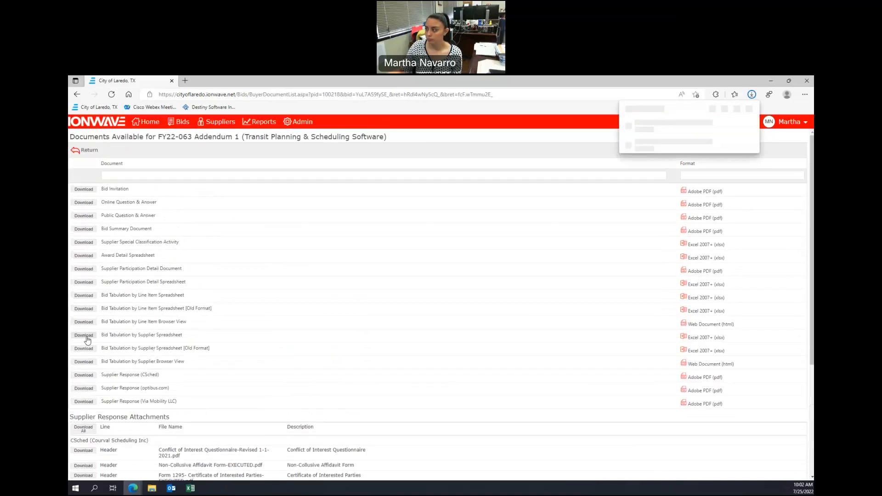
{"action": "left_click", "coordinate": [83, 335]}
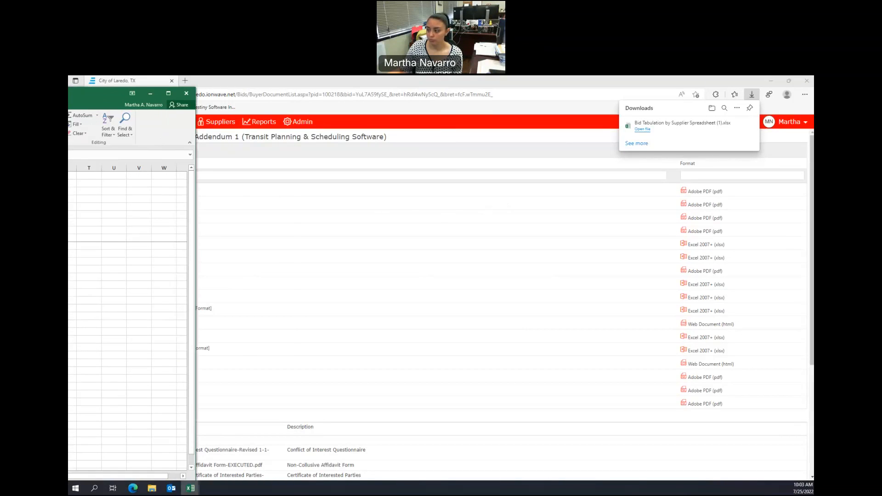
Maximize Excel and widen column B so full supplier names show in the tabulation
{"action": "left_click", "coordinate": [642, 129]}
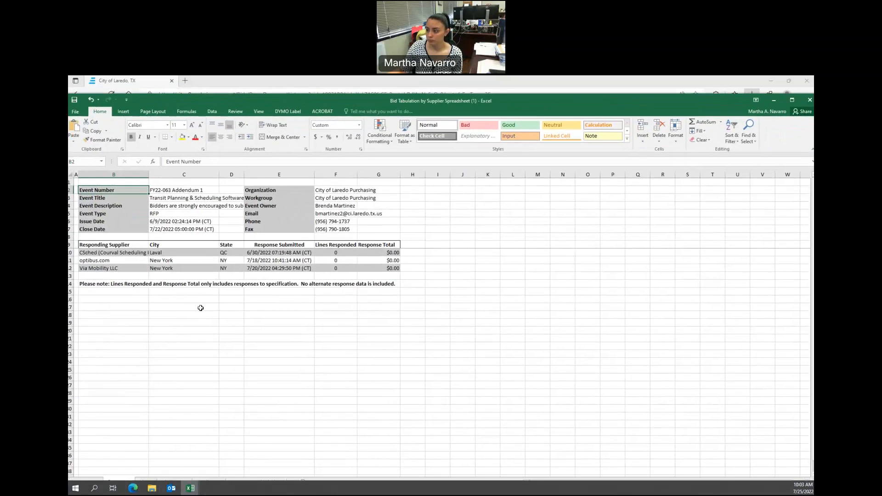
{"action": "mouse_move", "coordinate": [157, 332]}
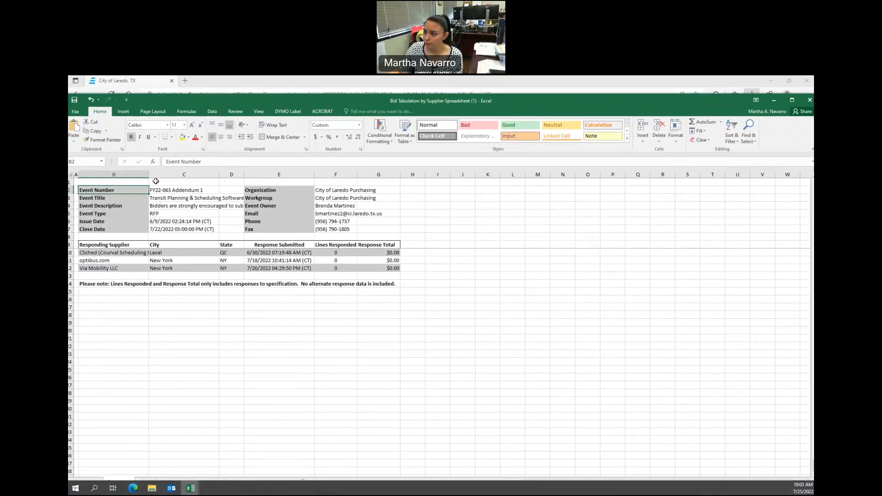
{"action": "left_click_drag", "start_coordinate": [150, 173], "coordinate": [186, 174]}
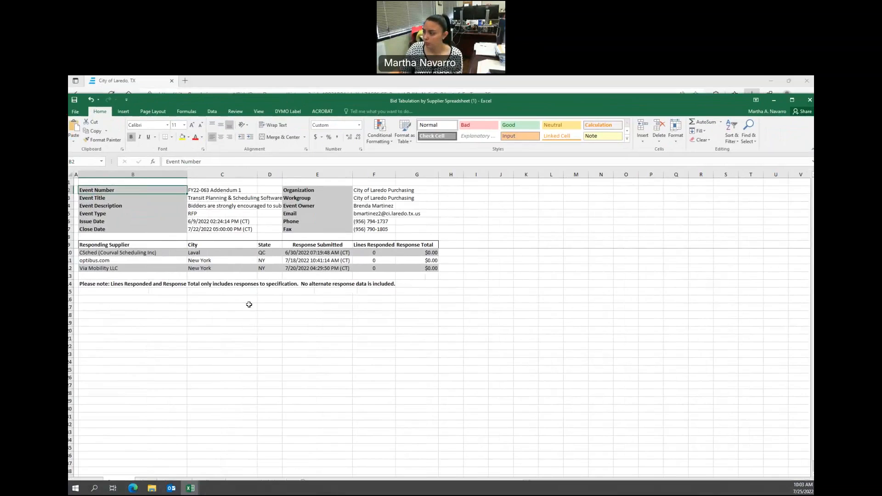
{"action": "mouse_move", "coordinate": [402, 244]}
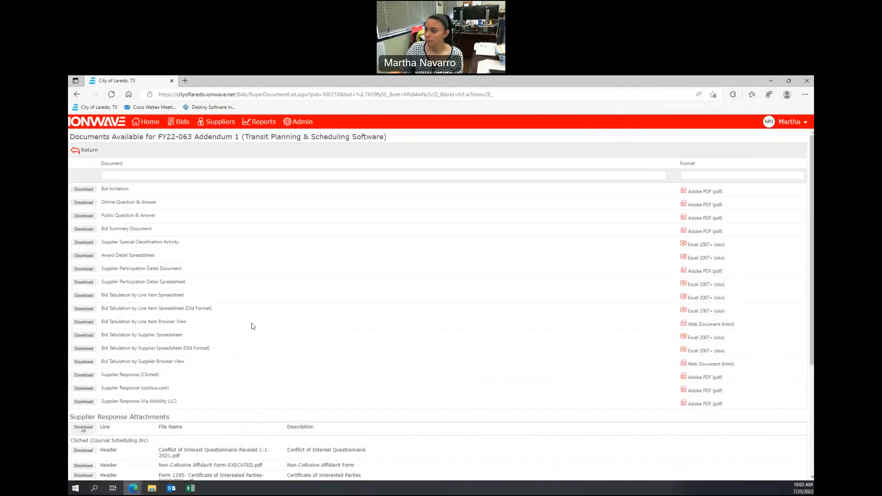
Return to the closed bid requests list and reopen bid FY22-063 Addendum 1
{"action": "left_click", "coordinate": [87, 150]}
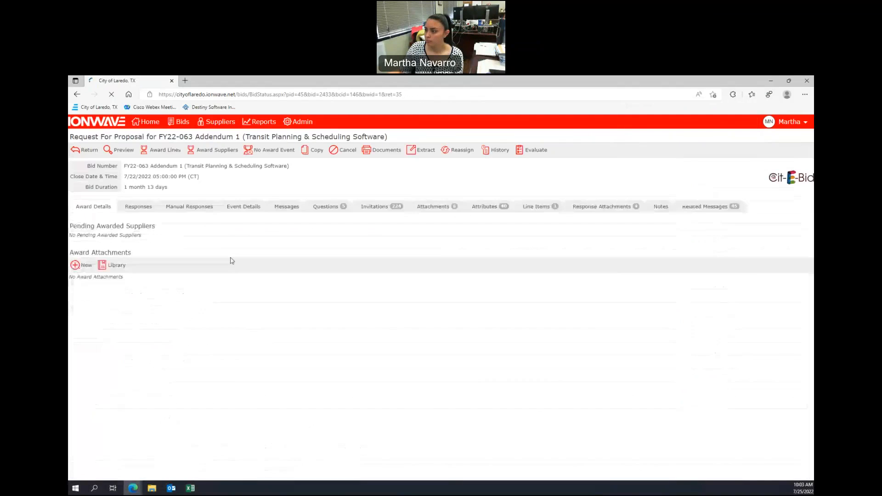
{"action": "left_click", "coordinate": [90, 149]}
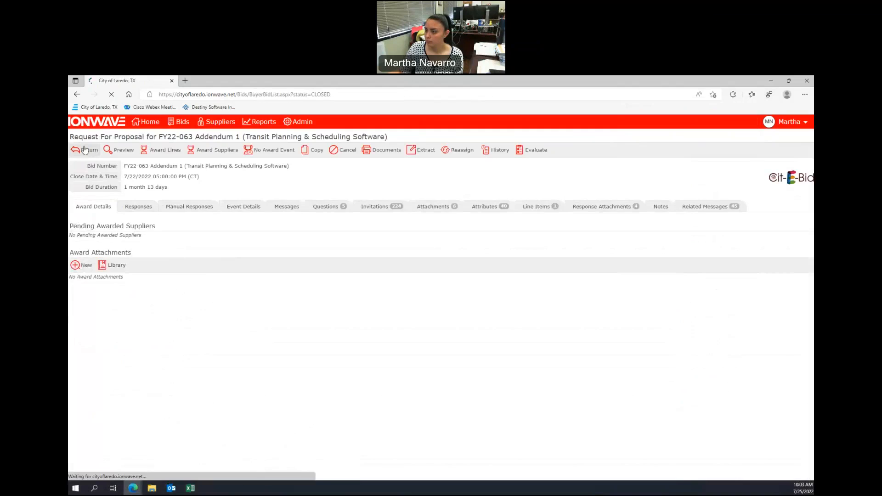
{"action": "left_click", "coordinate": [87, 150]}
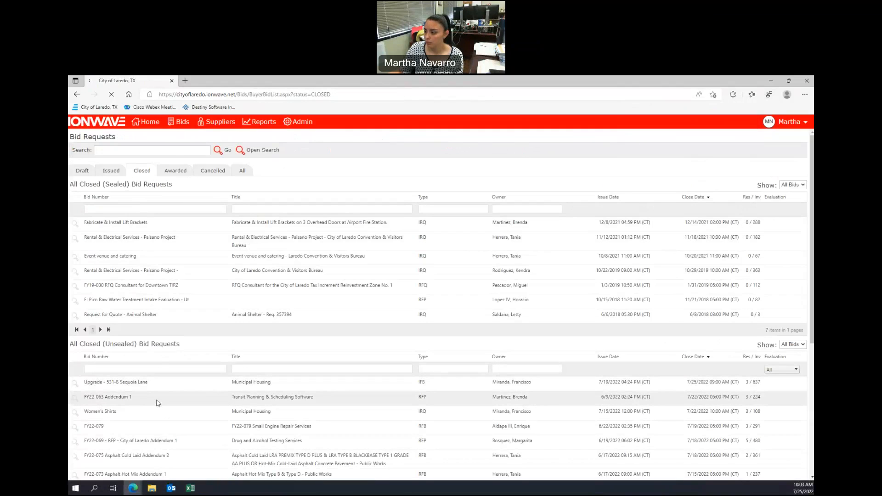
{"action": "left_click", "coordinate": [108, 397]}
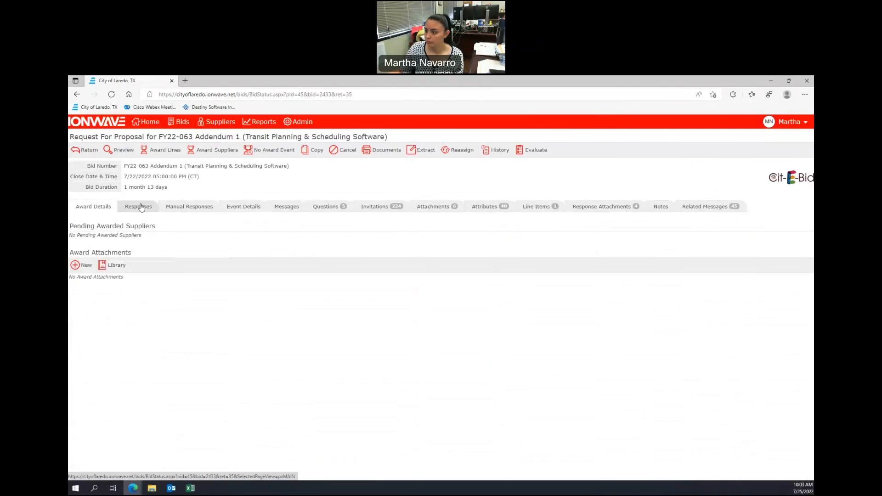
View CSched's submitted response, then return to the list of three responding suppliers
{"action": "left_click", "coordinate": [138, 207]}
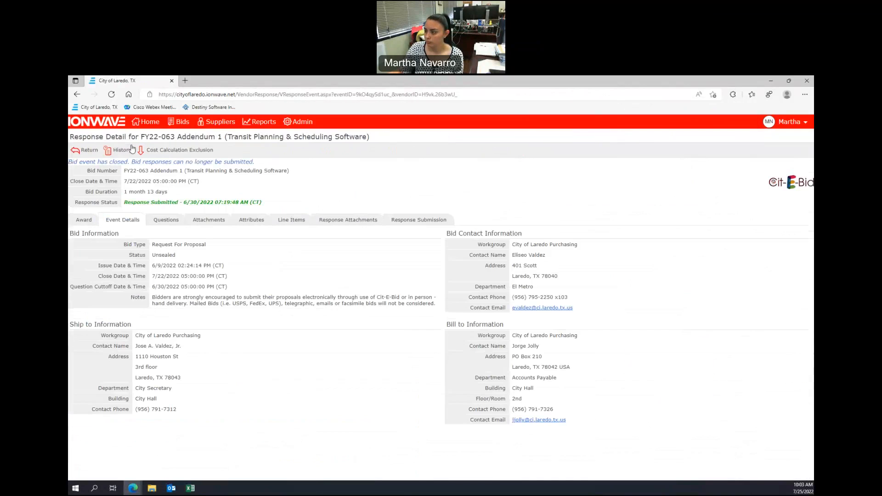
{"action": "left_click", "coordinate": [88, 150]}
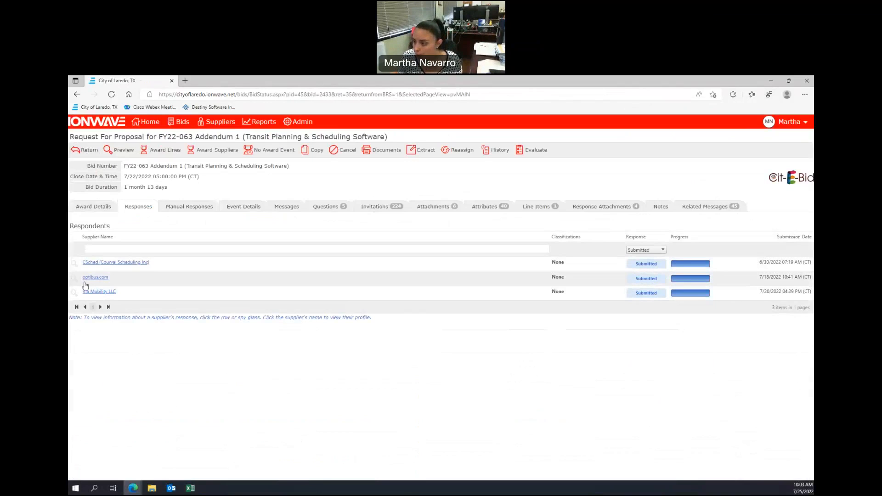
{"action": "left_click", "coordinate": [95, 276]}
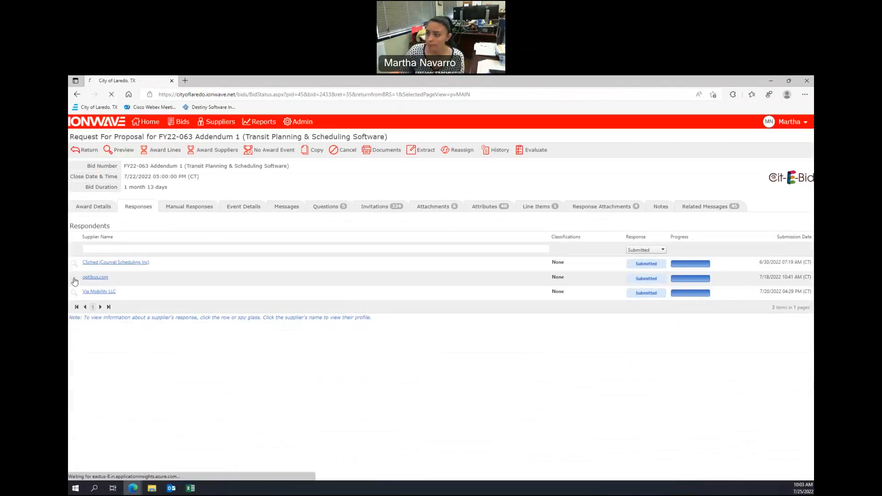
{"action": "left_click", "coordinate": [74, 281]}
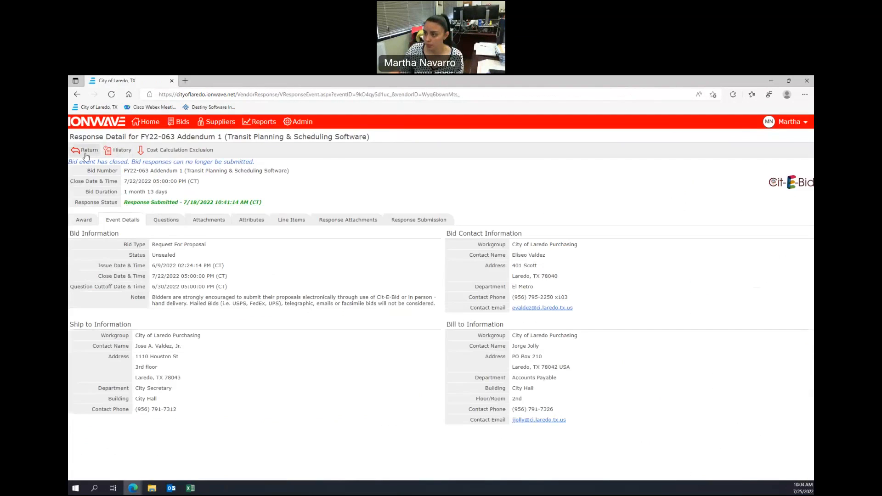
{"action": "left_click", "coordinate": [85, 150]}
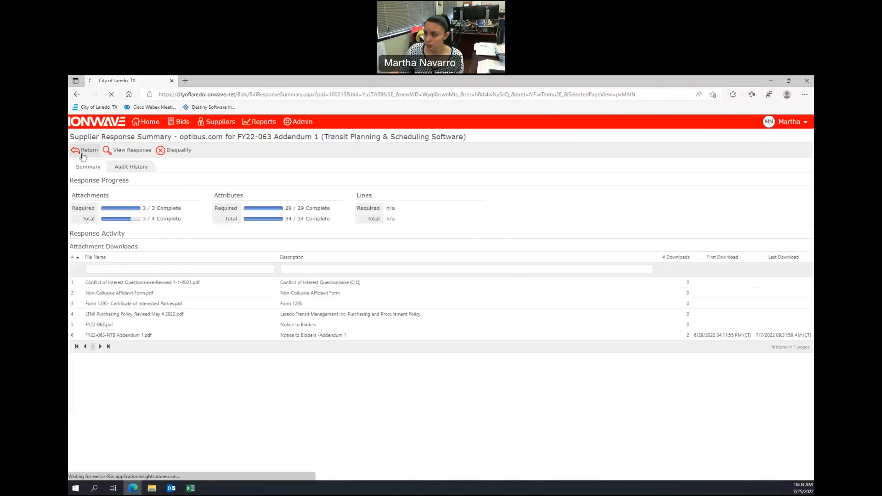
{"action": "left_click", "coordinate": [85, 150]}
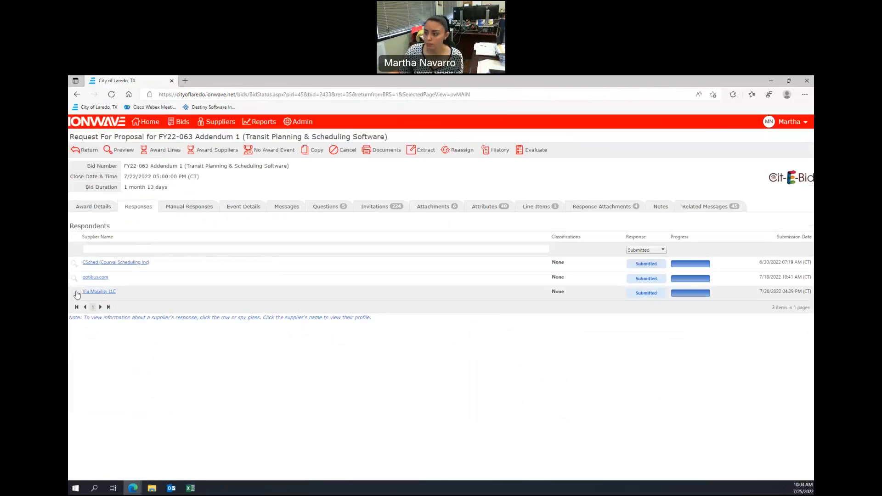
{"action": "left_click", "coordinate": [75, 294]}
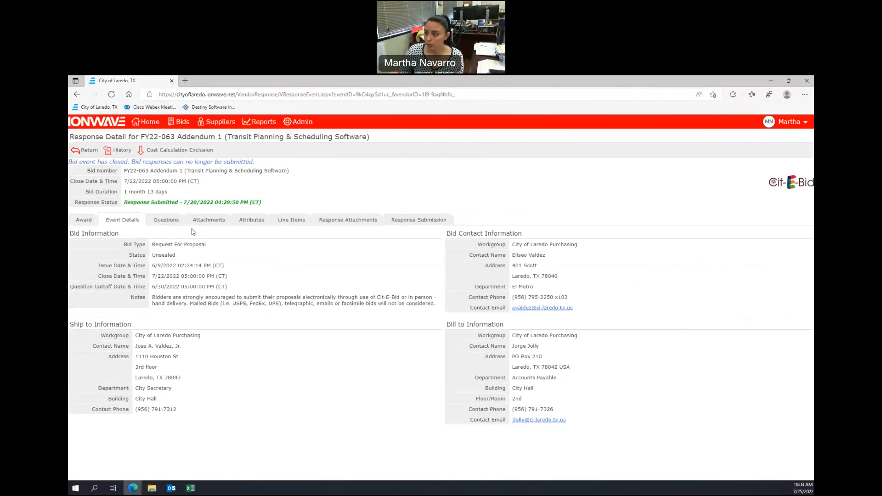
{"action": "left_click", "coordinate": [89, 150]}
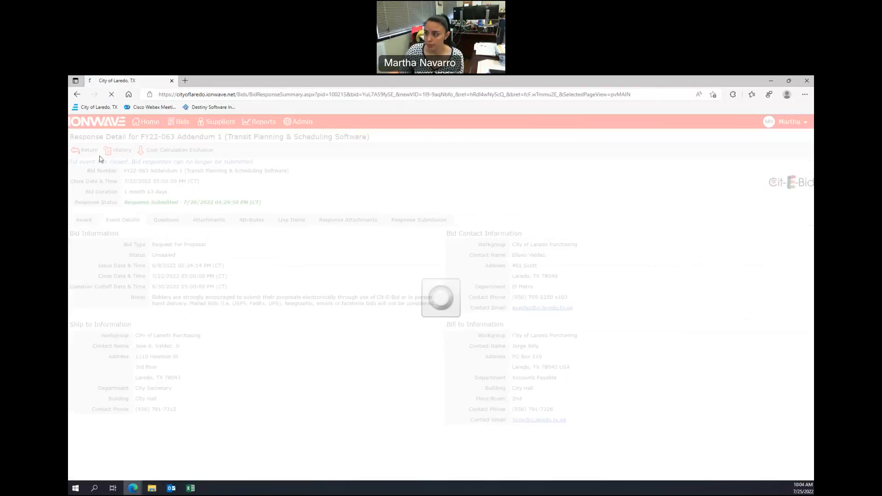
{"action": "left_click", "coordinate": [89, 150]}
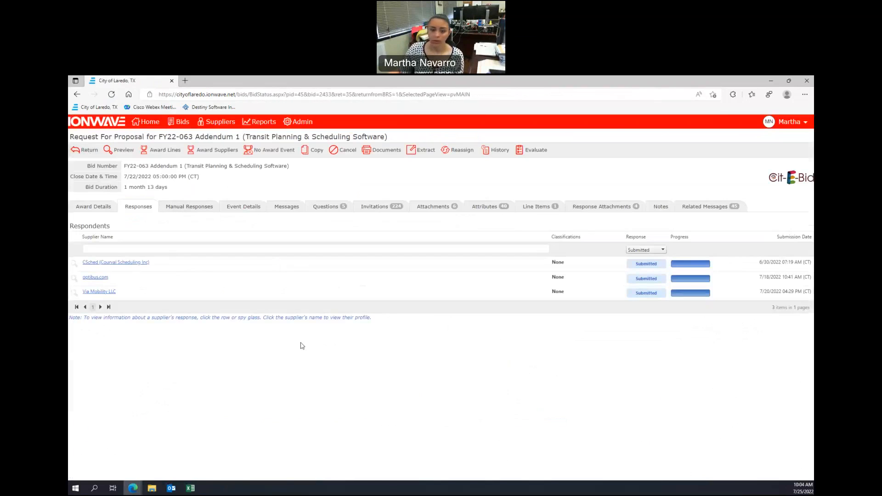